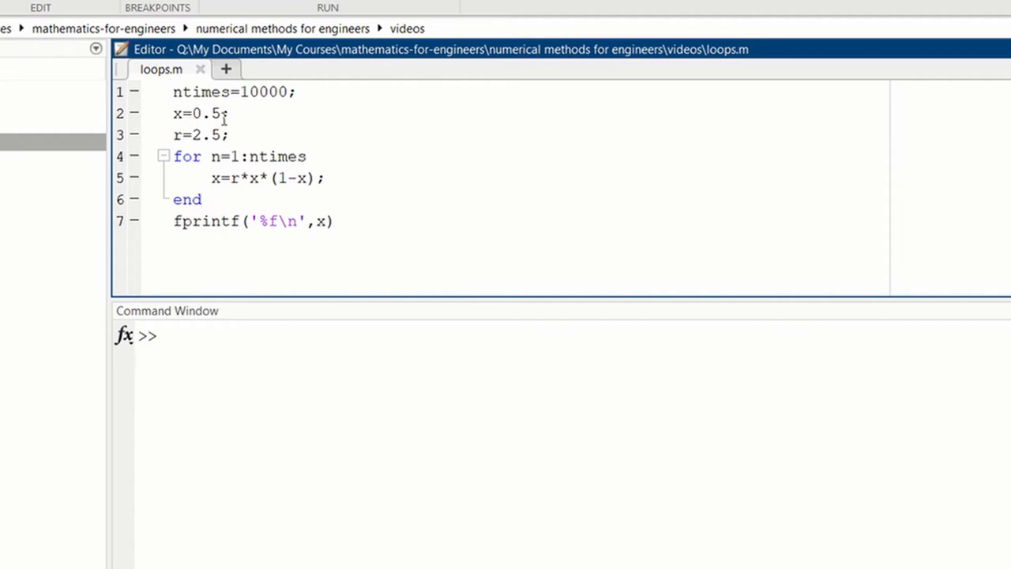
mouse_move(366, 156)
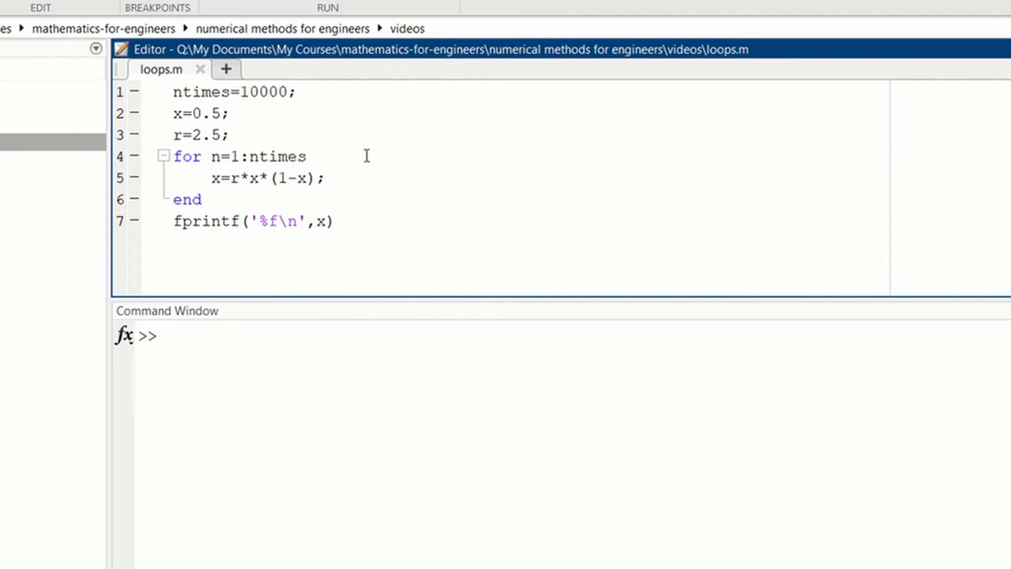
In loops.m, change the starting value of x and the iteration count.
left_click(202, 199)
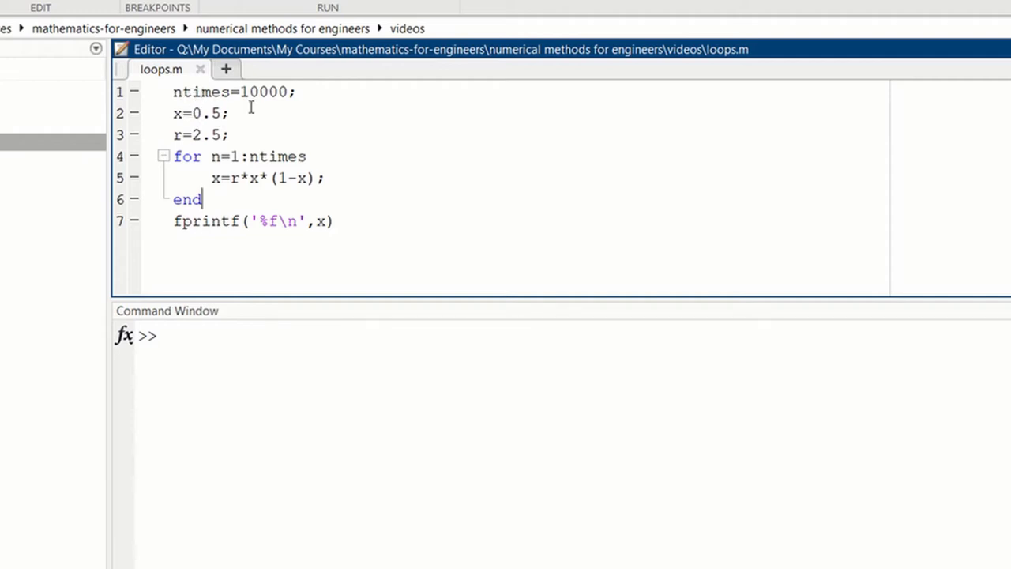
mouse_move(300, 111)
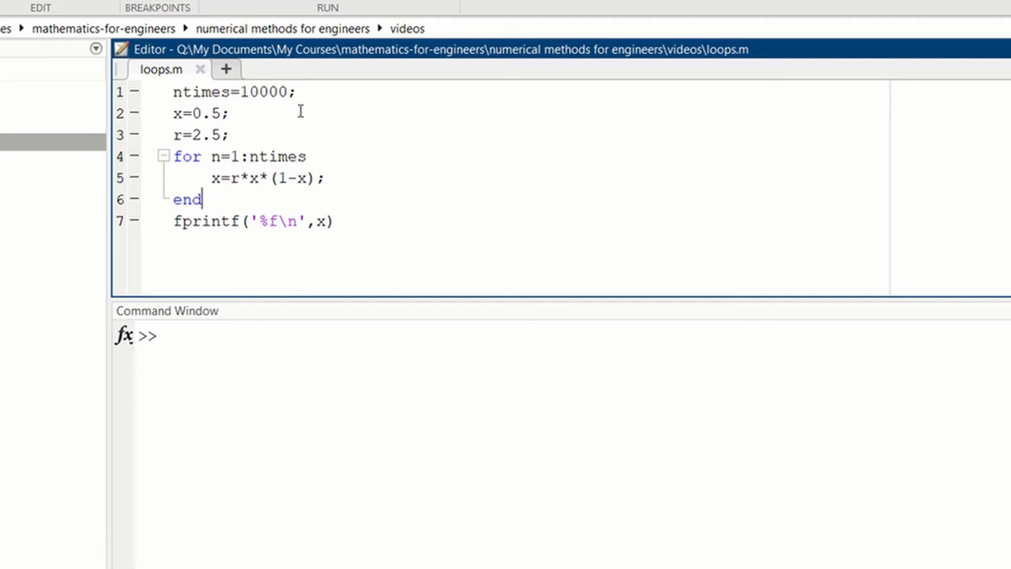
mouse_move(334, 120)
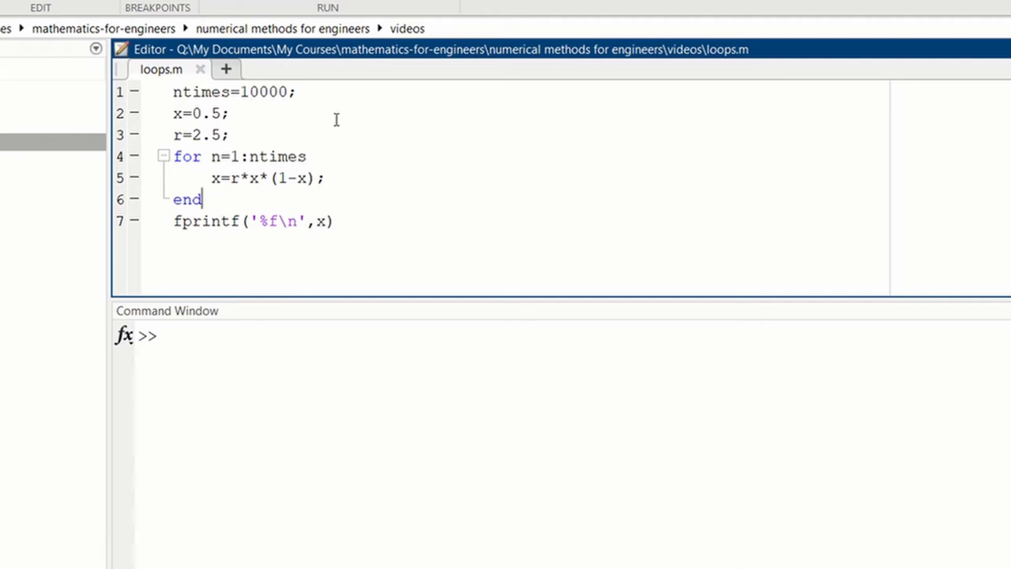
mouse_move(202, 136)
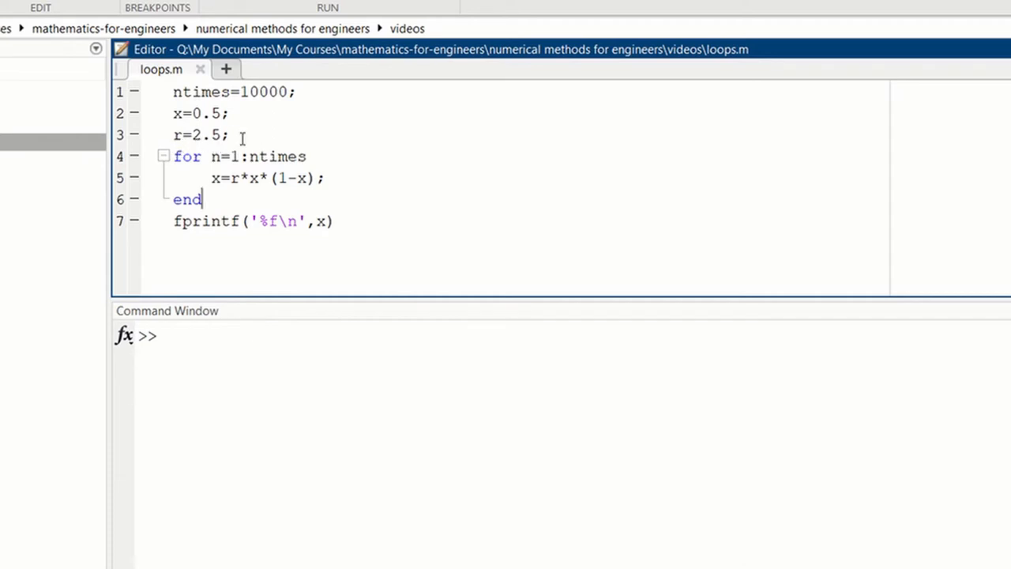
mouse_move(200, 166)
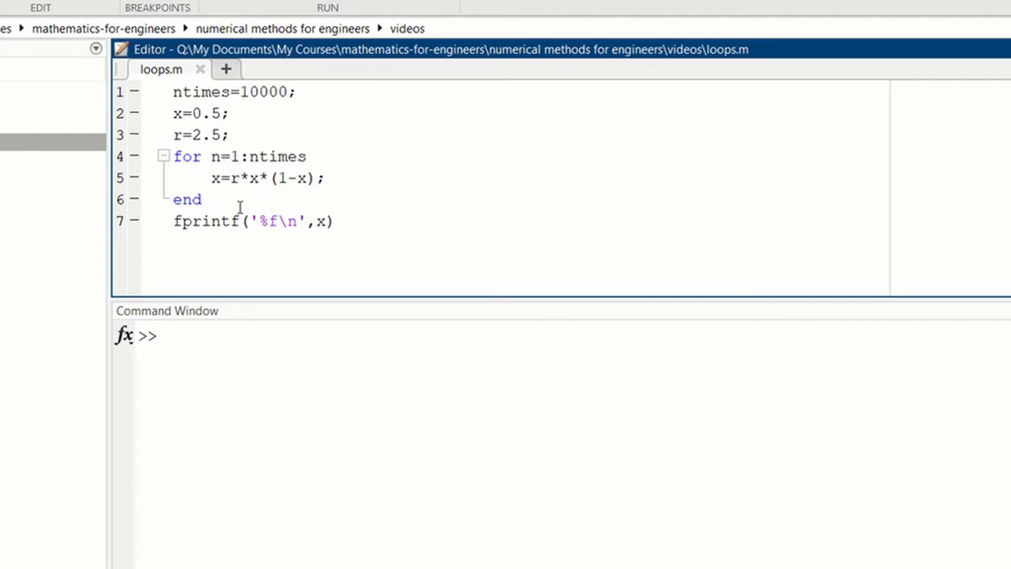
mouse_move(256, 186)
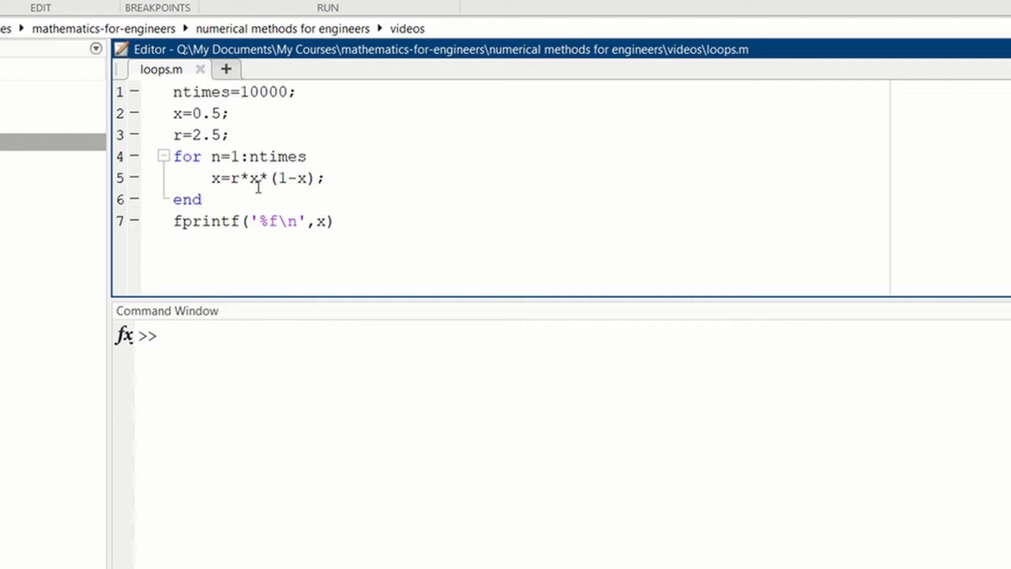
mouse_move(335, 194)
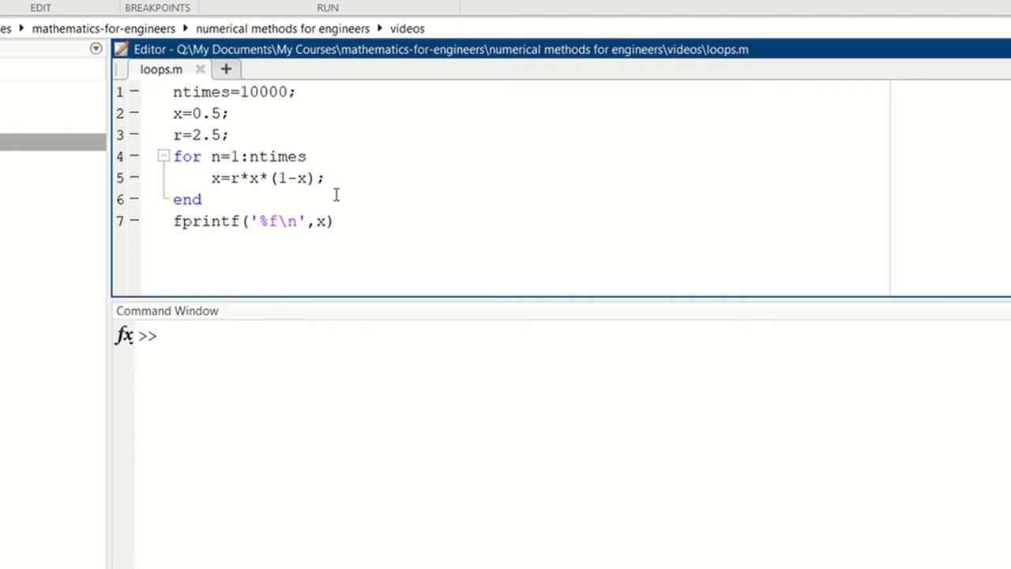
mouse_move(253, 179)
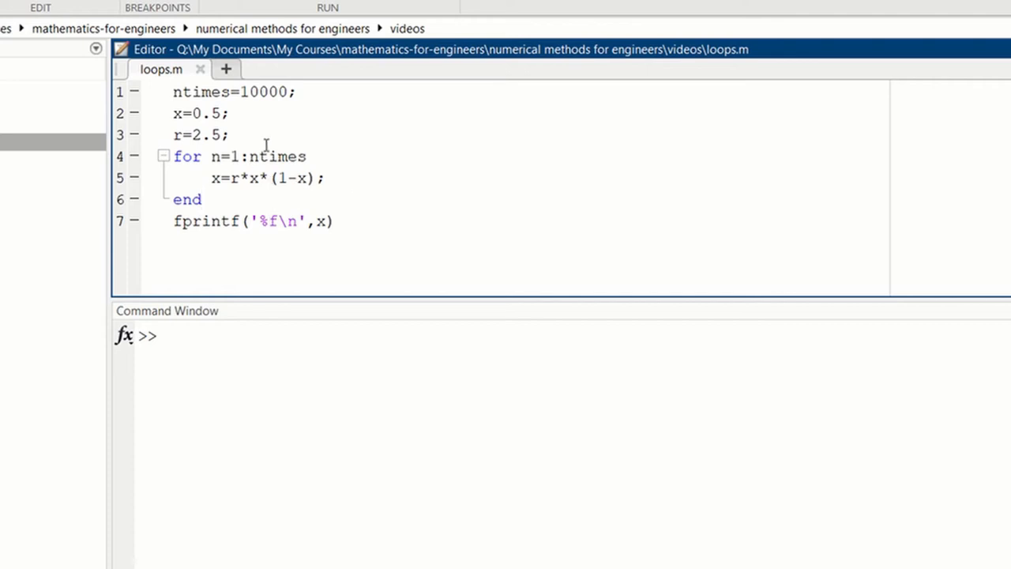
left_click(202, 199)
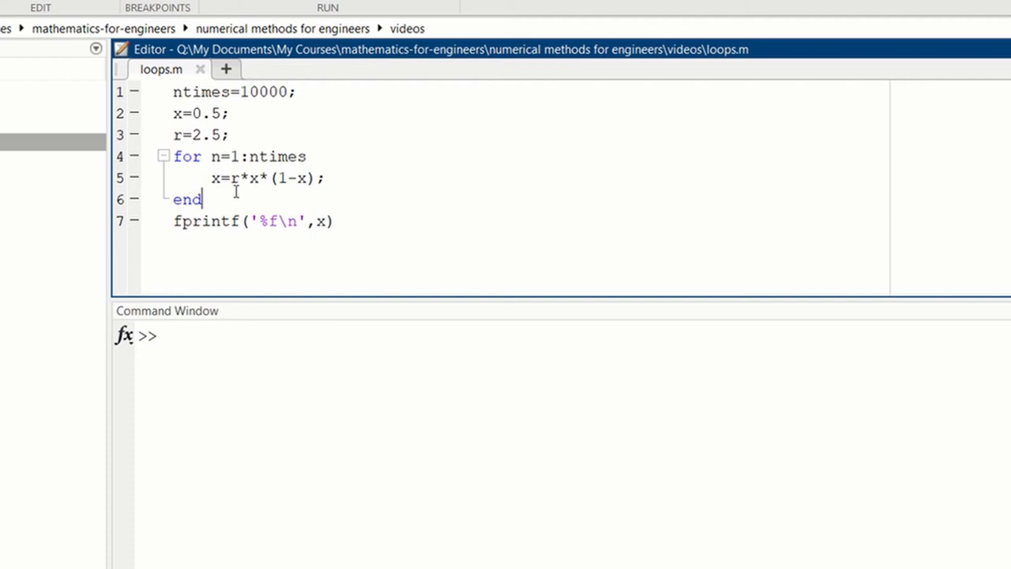
mouse_move(212, 252)
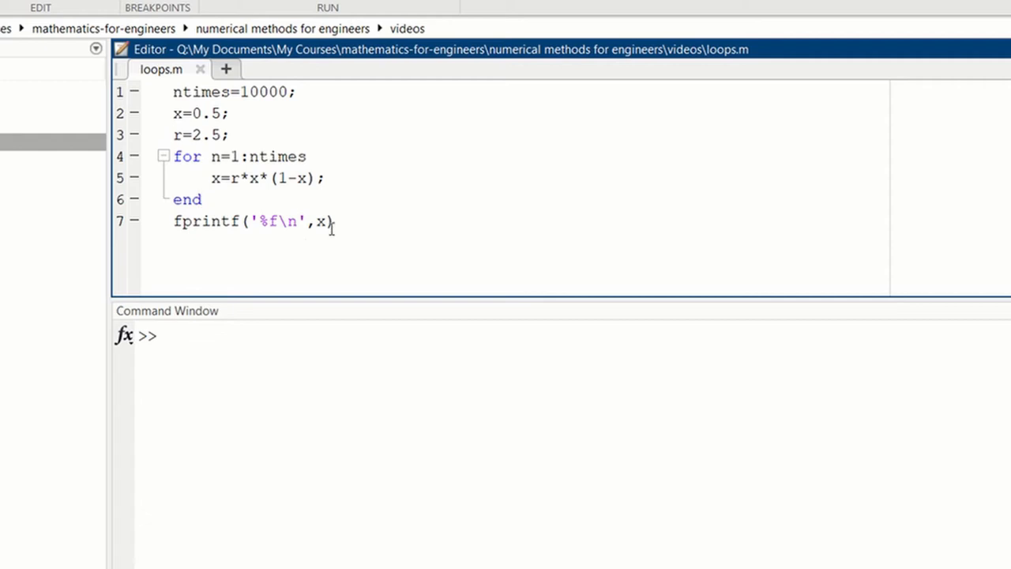
mouse_move(322, 161)
type("loops")
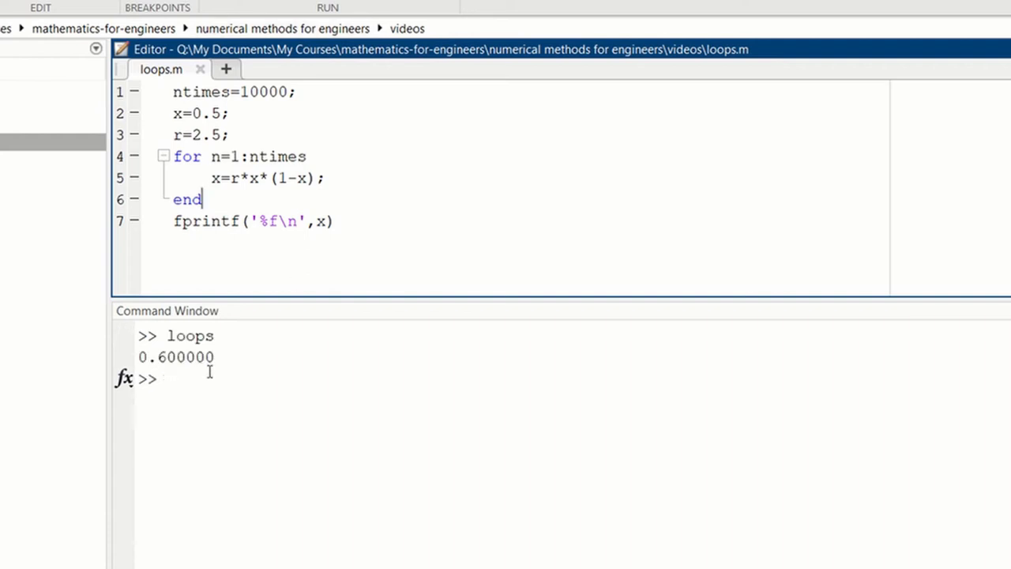
mouse_move(227, 161)
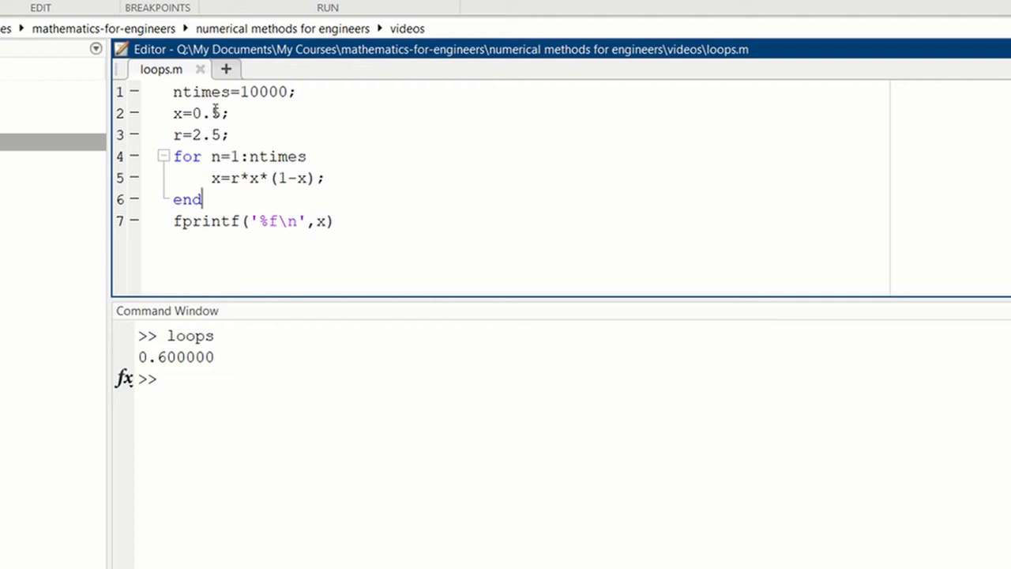
double_click(214, 114)
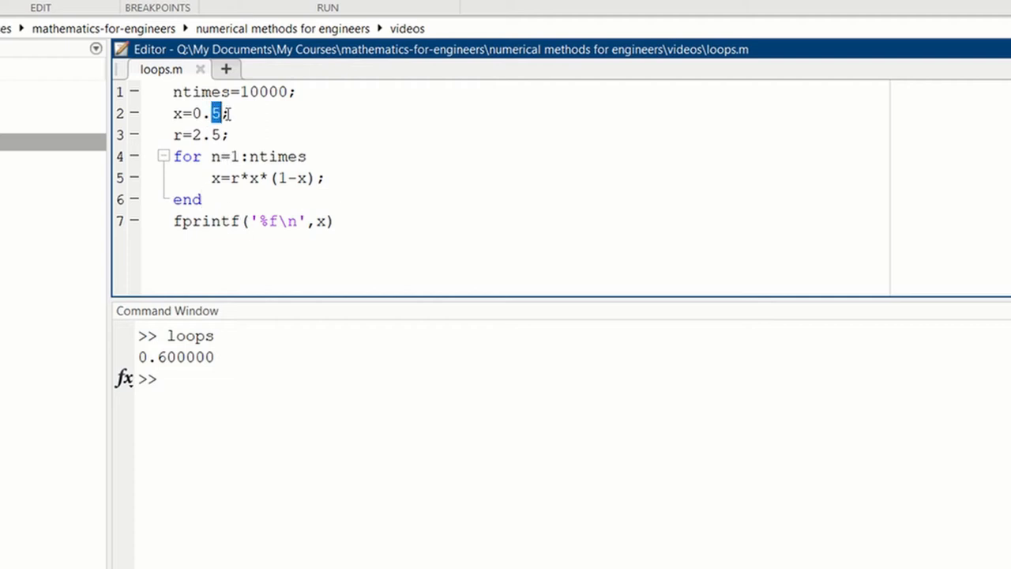
type("1")
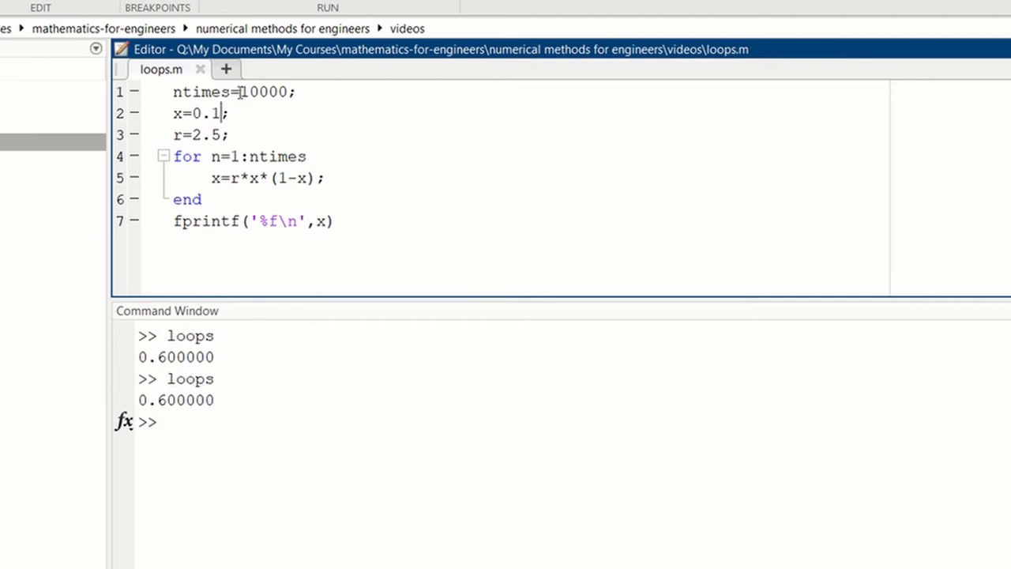
double_click(243, 91)
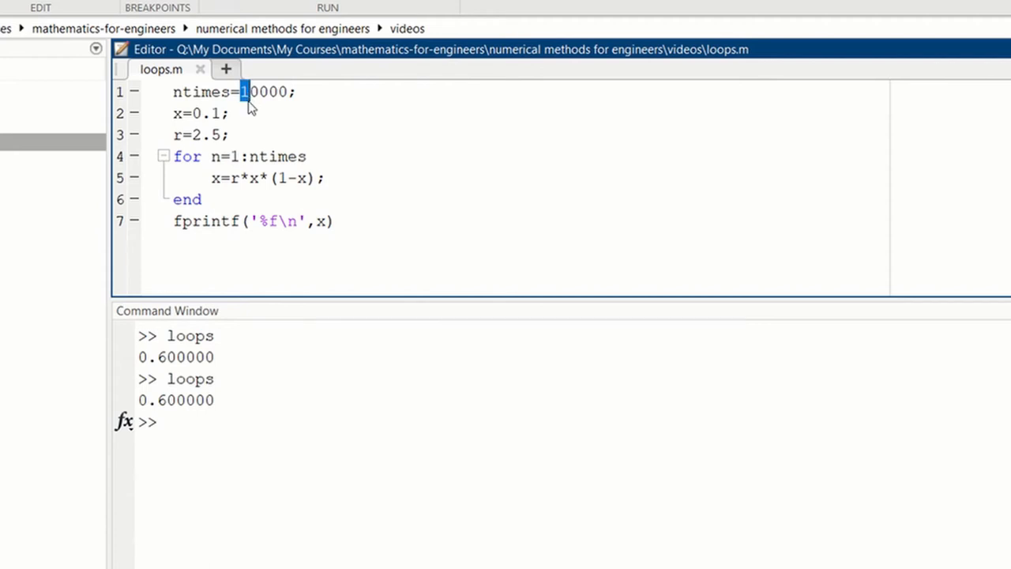
type("2")
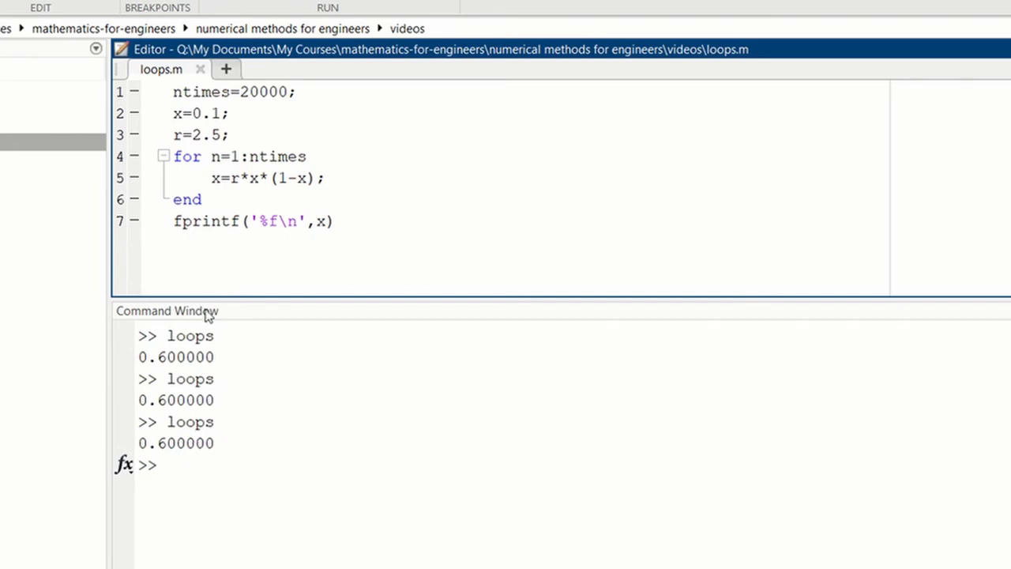
Set r to 2.6 and run the script with F5.
double_click(215, 134)
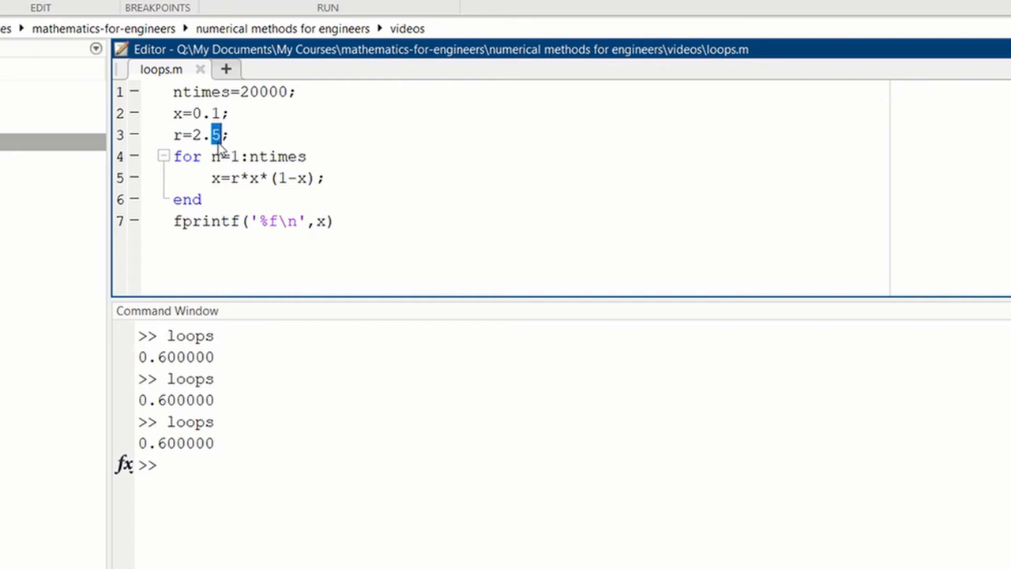
type("6")
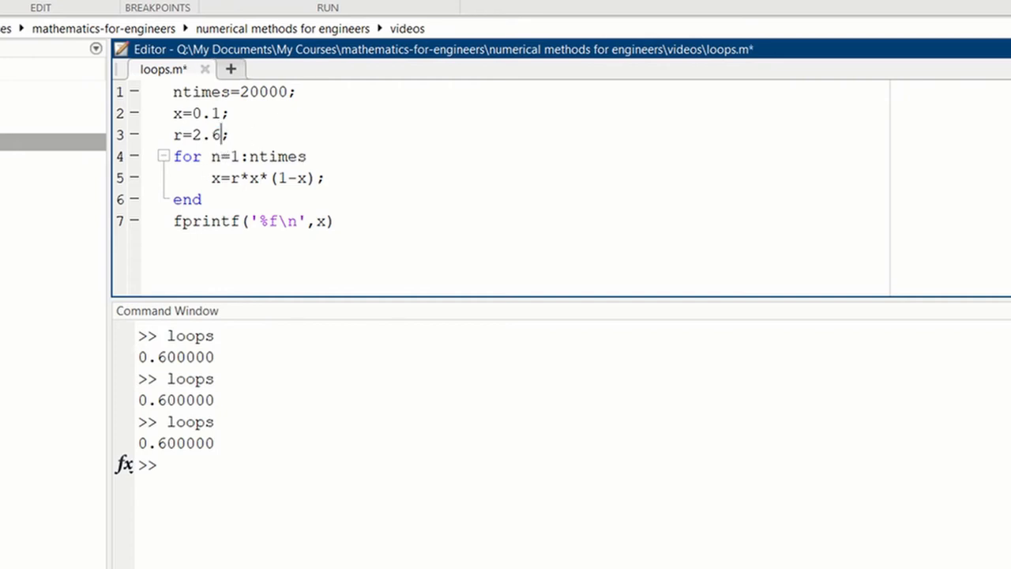
key("F5")
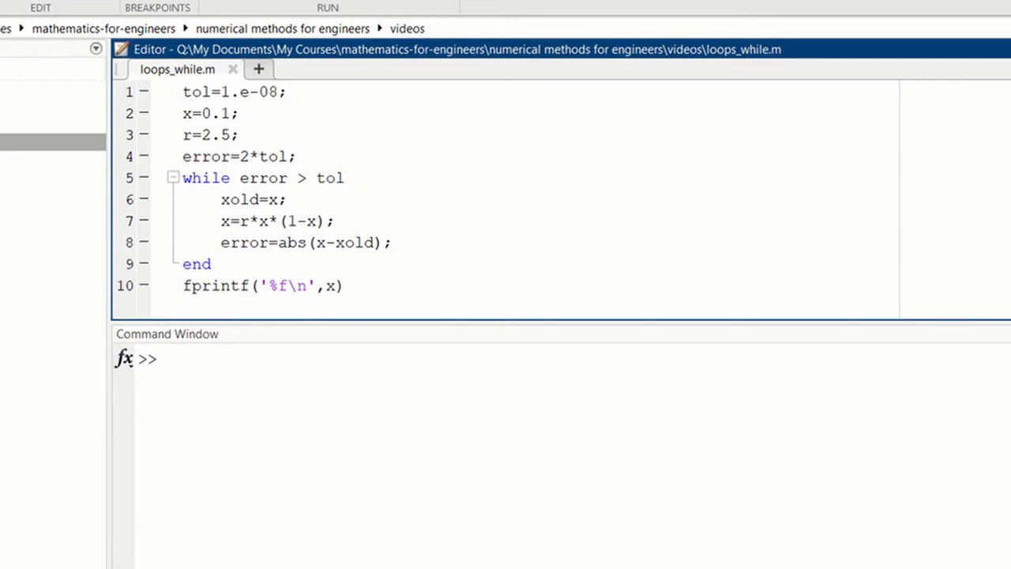
mouse_move(847, 212)
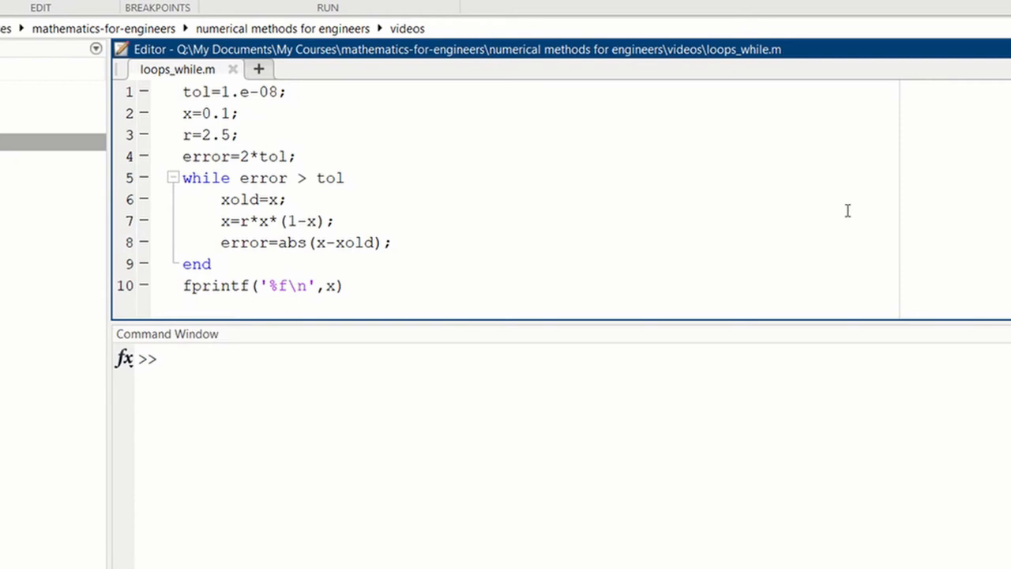
mouse_move(283, 139)
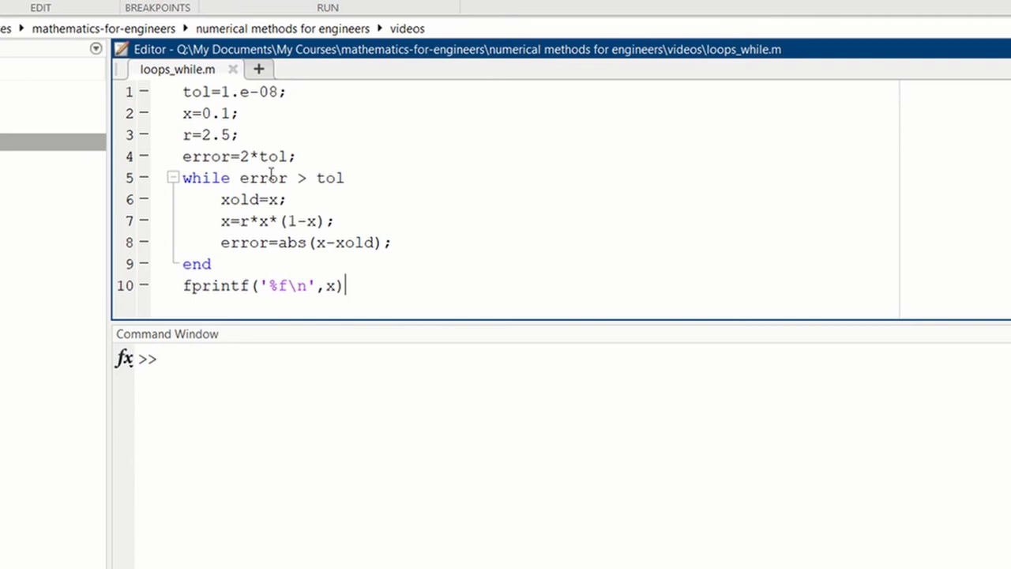
mouse_move(277, 181)
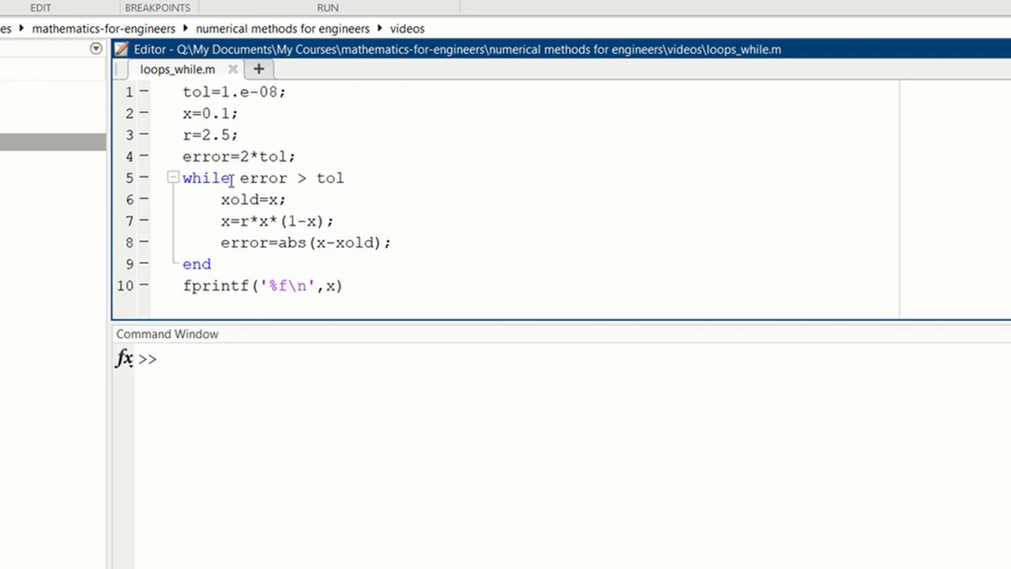
mouse_move(338, 221)
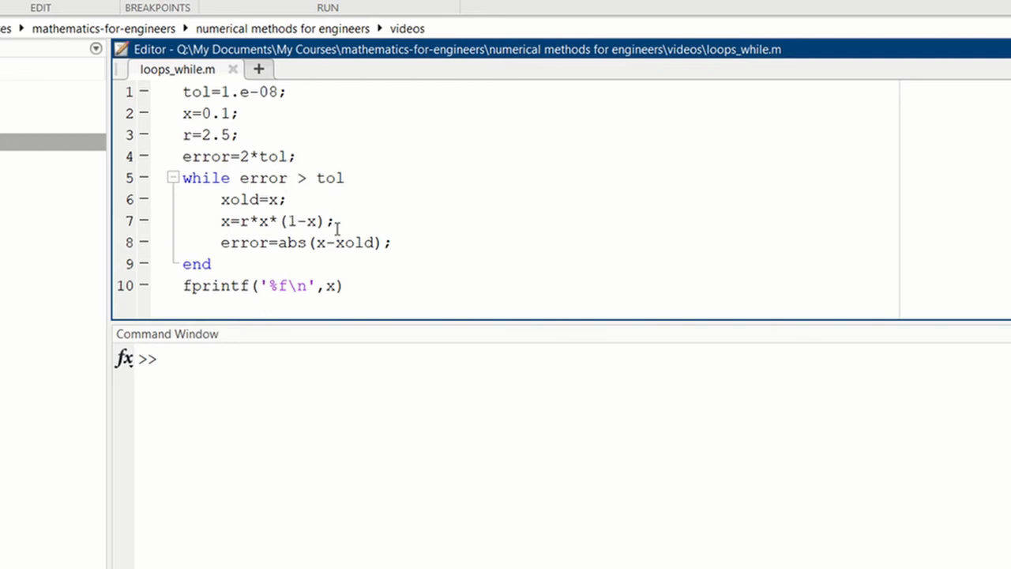
mouse_move(251, 212)
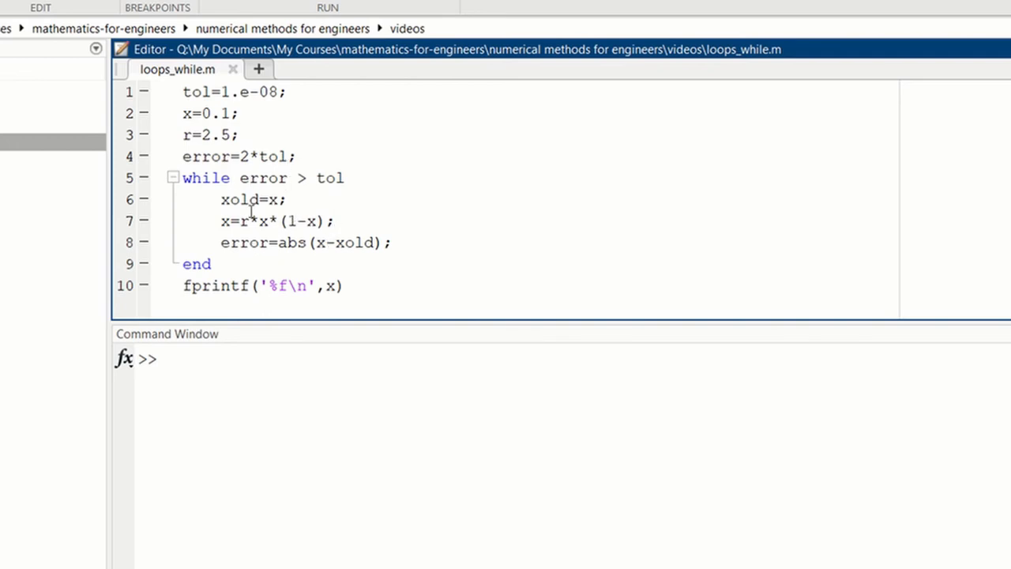
left_click(344, 284)
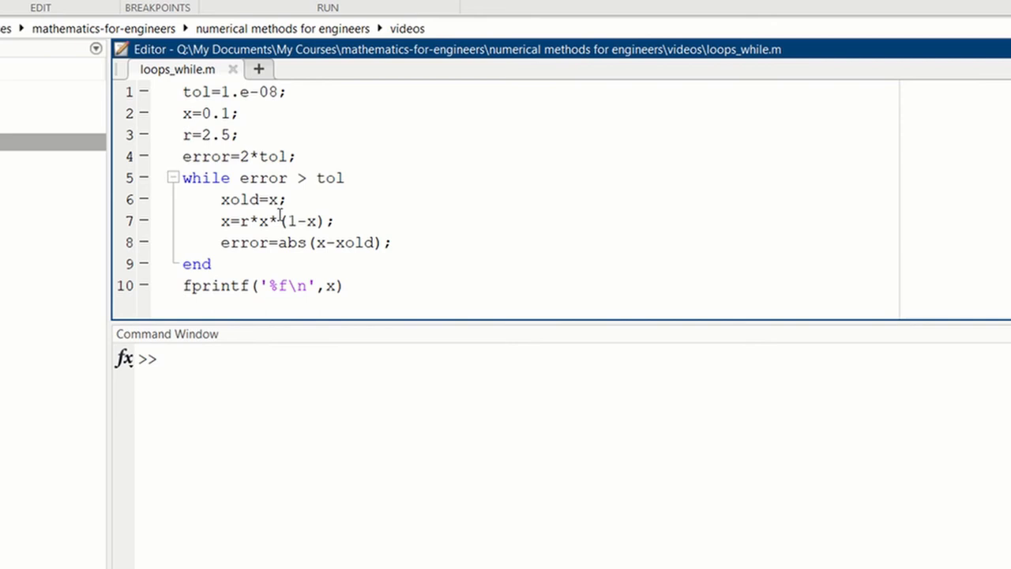
mouse_move(197, 130)
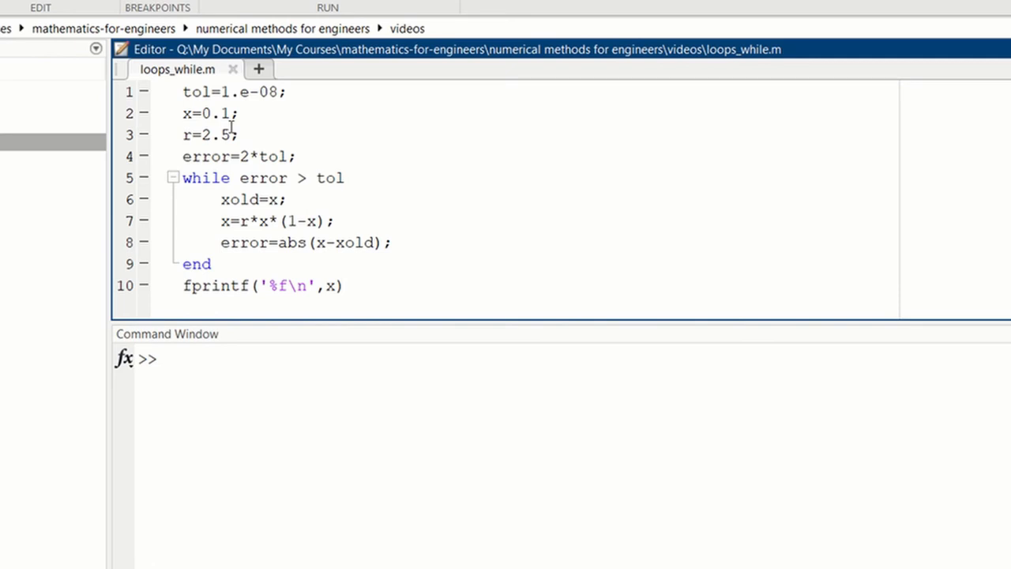
left_click(344, 284)
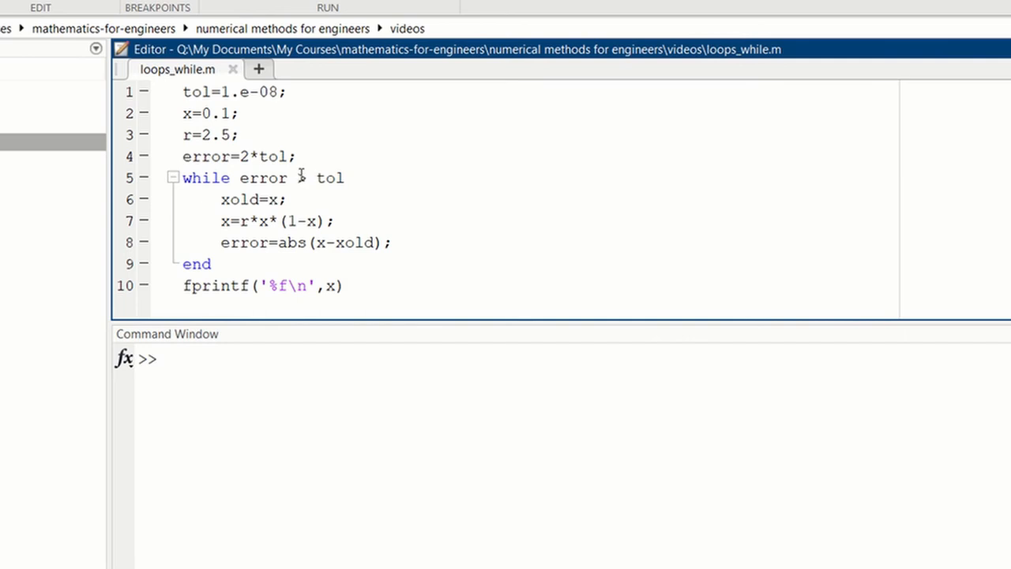
type(">")
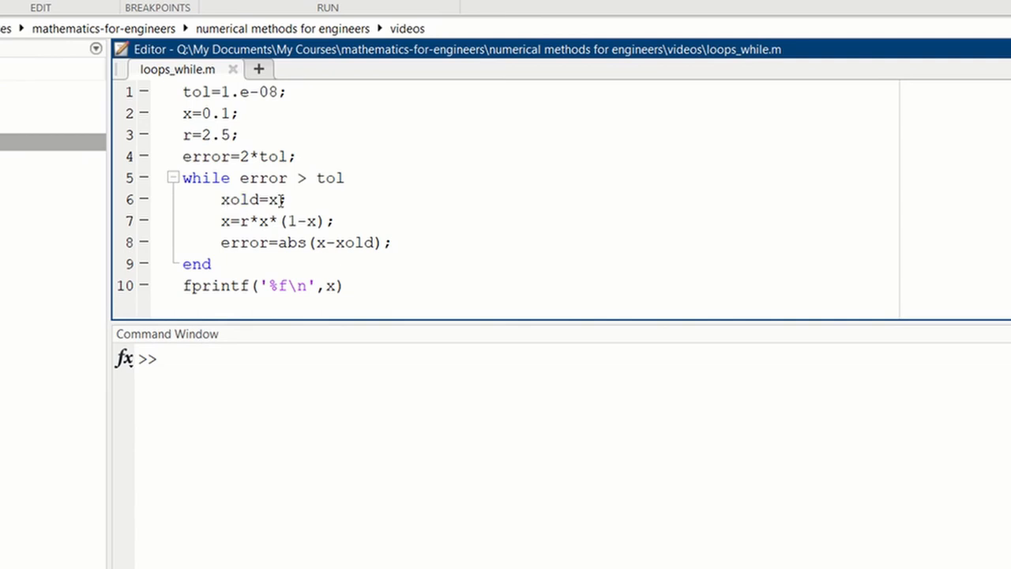
left_click(344, 284)
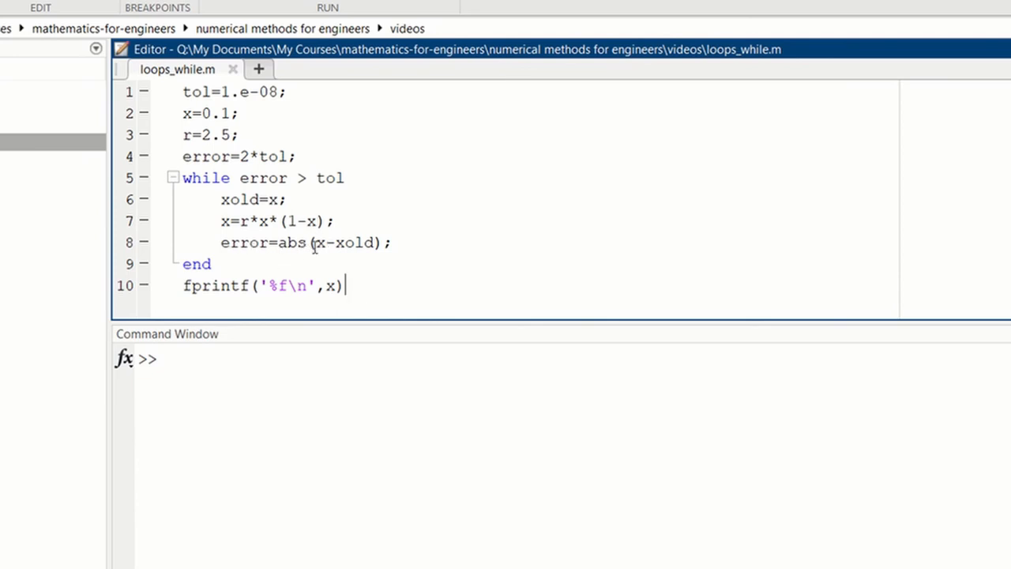
mouse_move(371, 253)
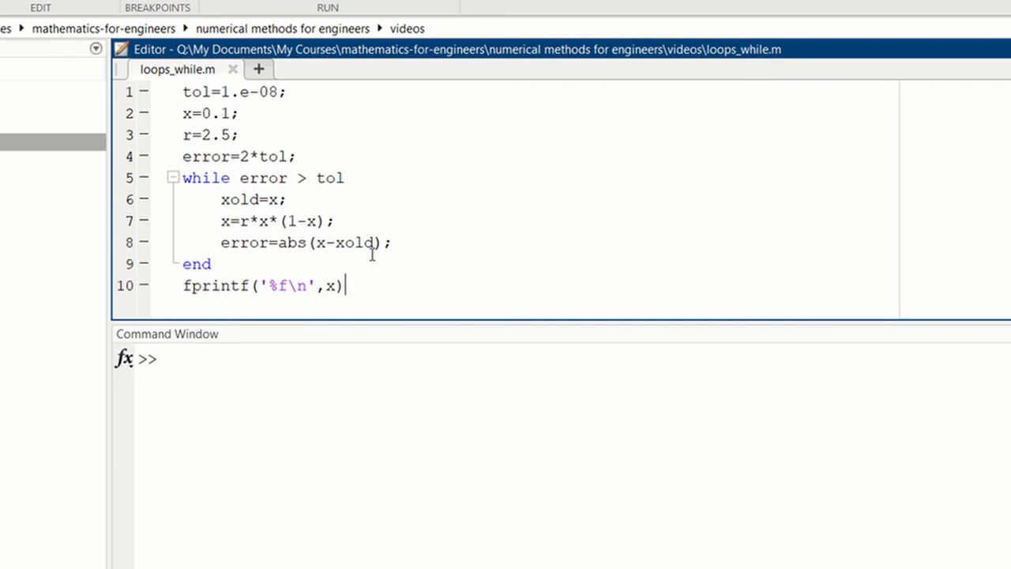
mouse_move(314, 245)
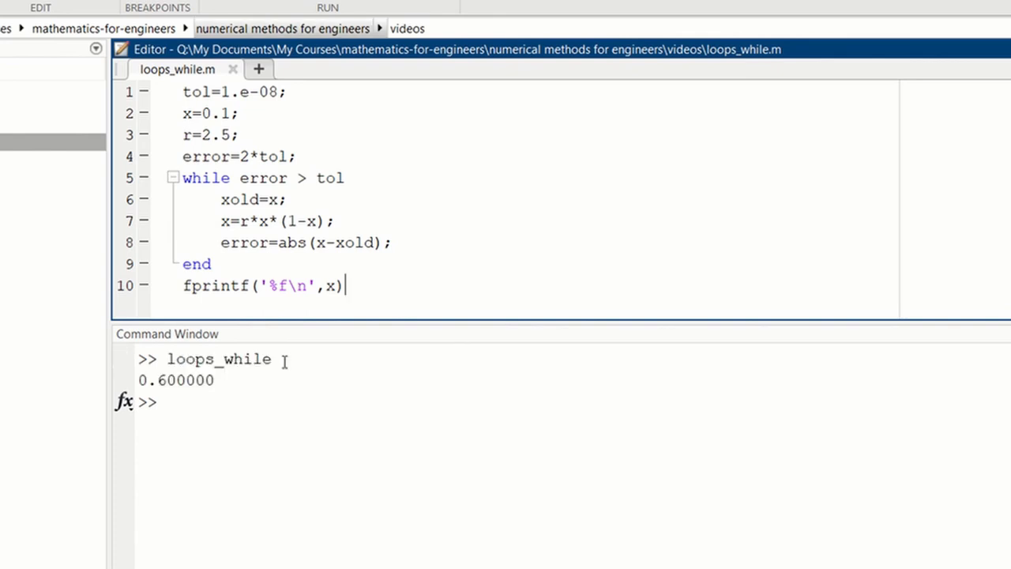
mouse_move(228, 397)
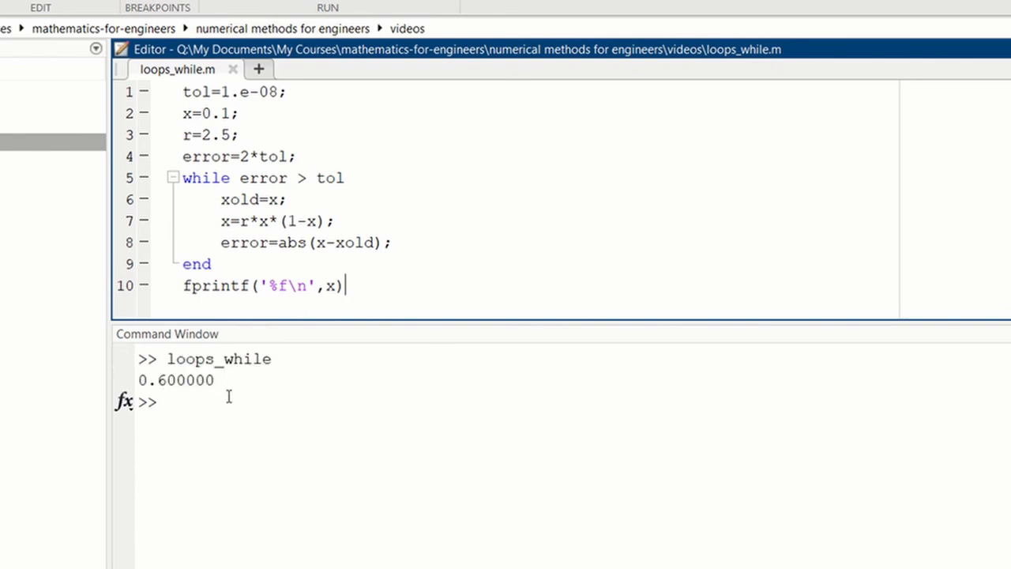